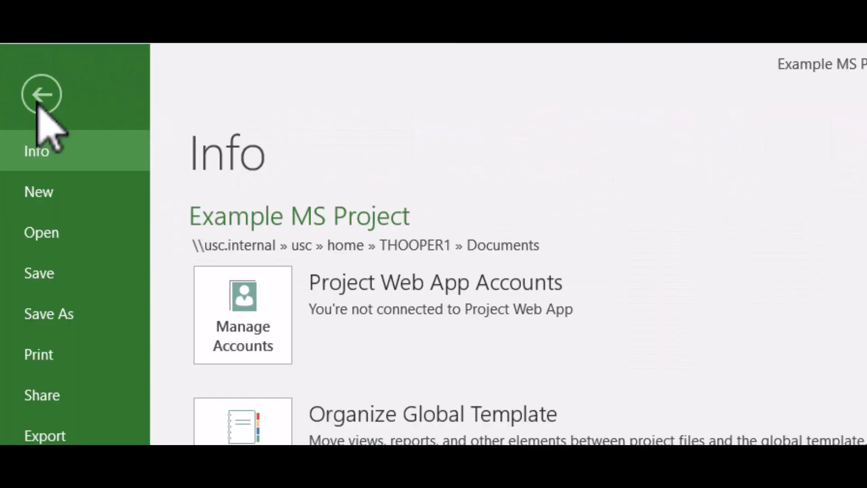
Browse the featured templates in File > New and preview Marketing Campaign Plan
left_click(38, 191)
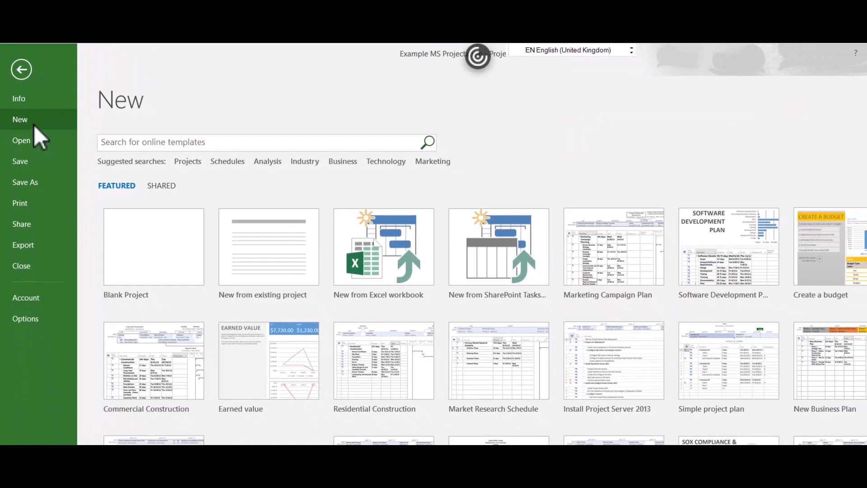
mouse_move(613, 255)
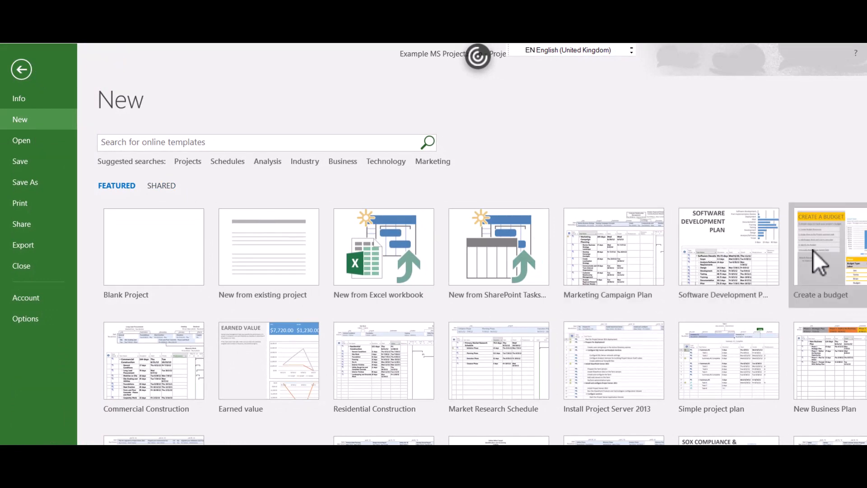
mouse_move(384, 362)
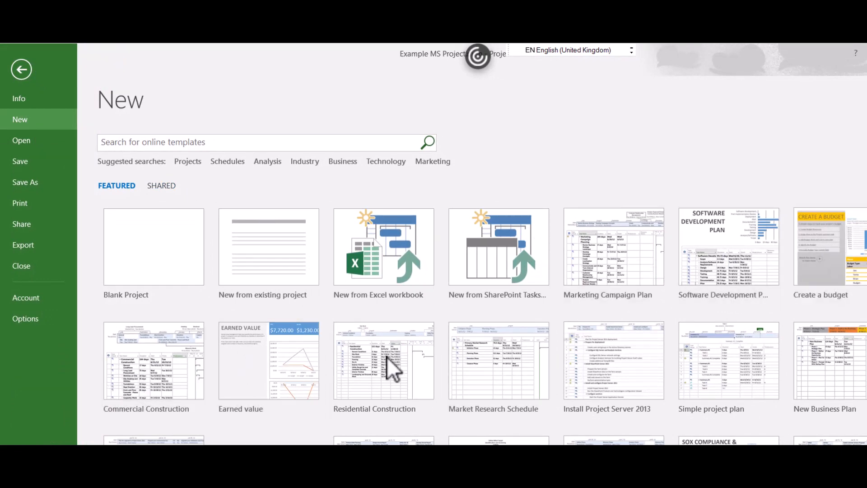
mouse_move(722, 370)
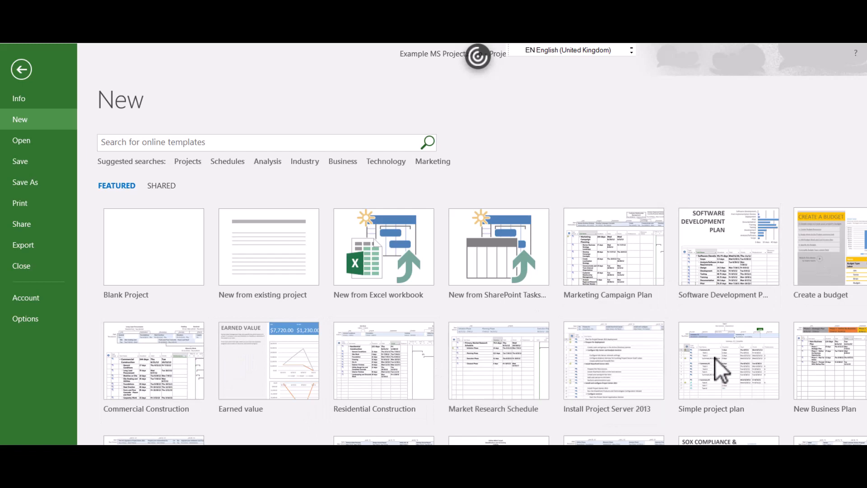
scroll("down", 3)
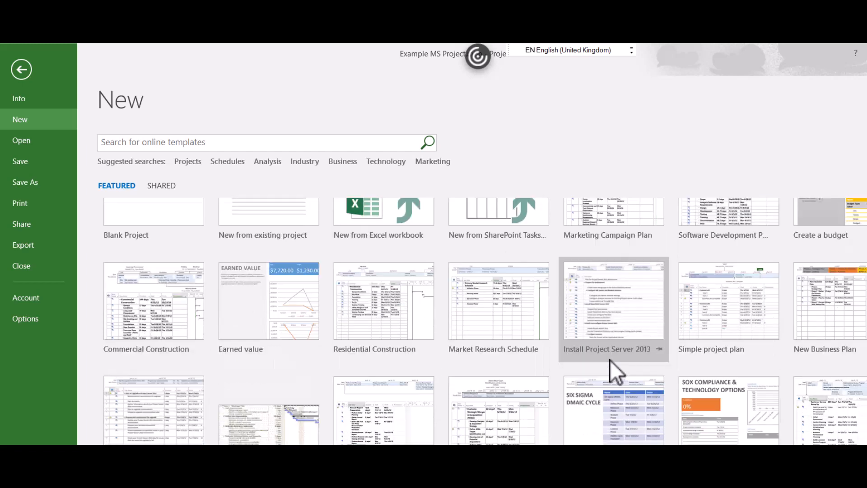
scroll("down", 3)
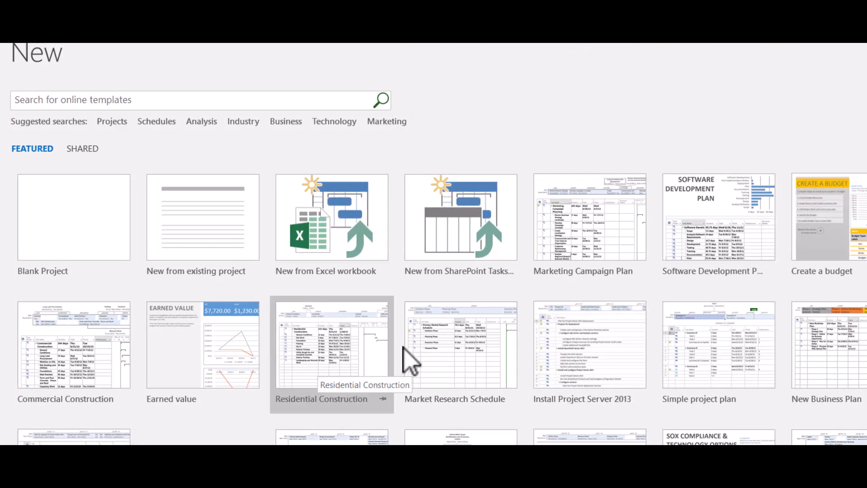
scroll("down", 3)
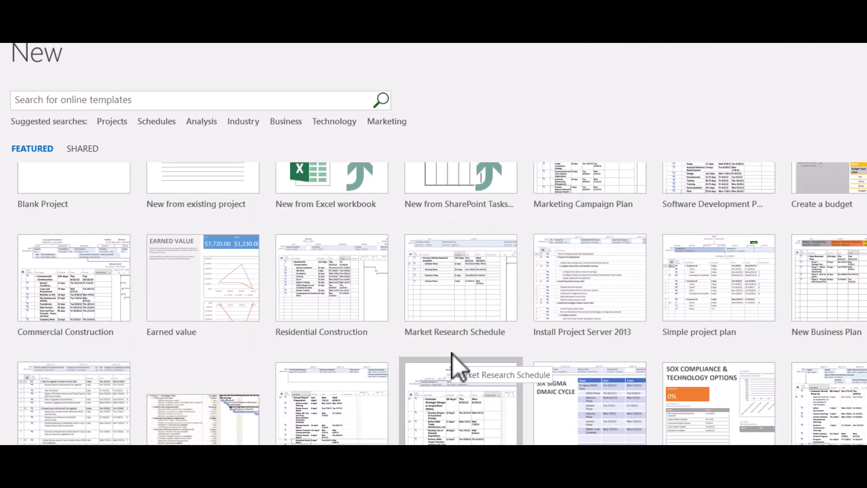
scroll("down", 3)
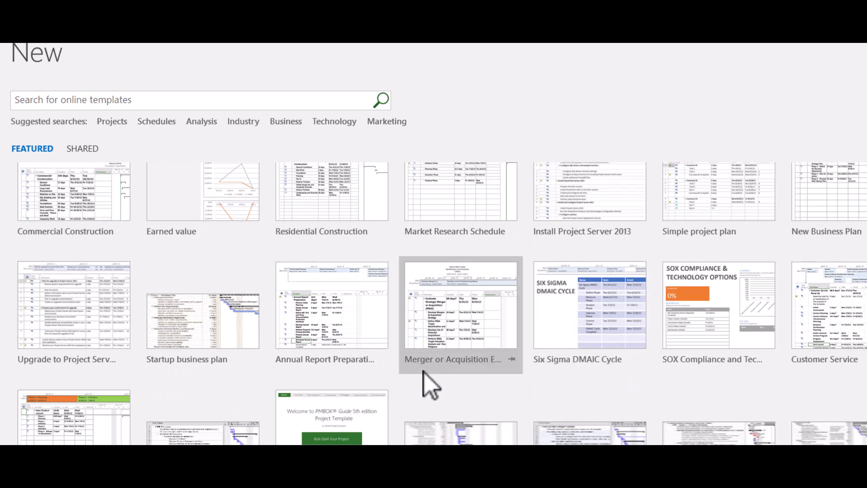
scroll("down", 3)
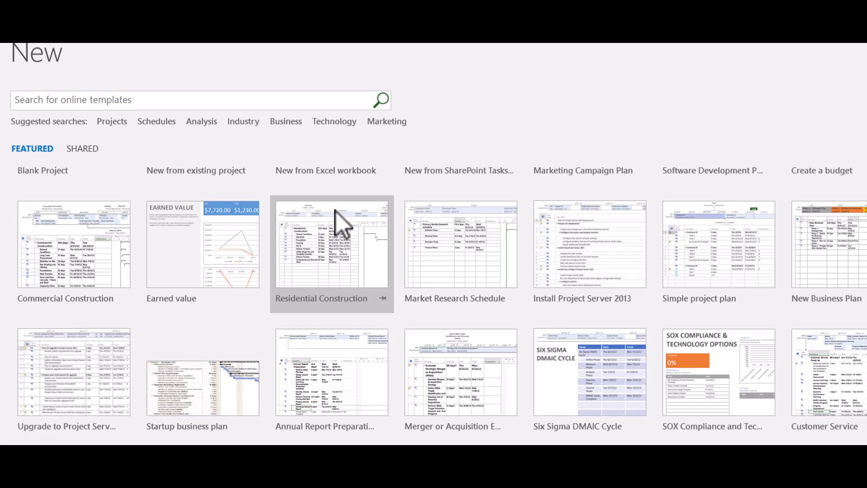
mouse_move(470, 260)
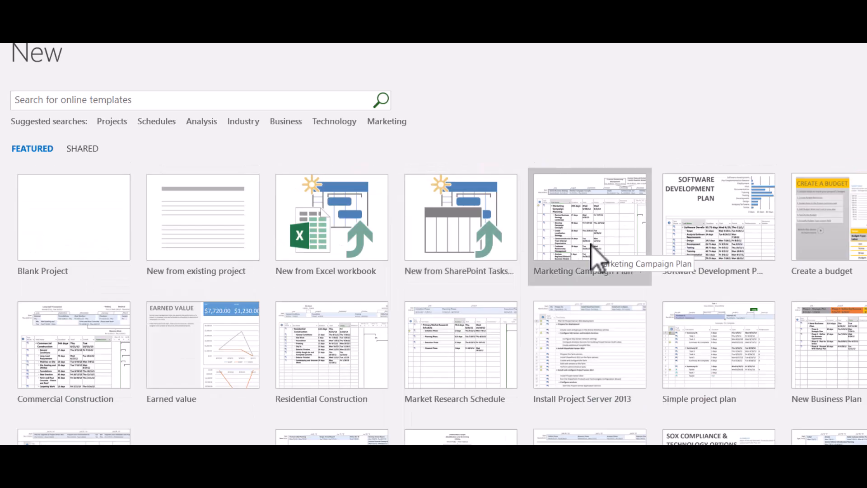
left_click(590, 217)
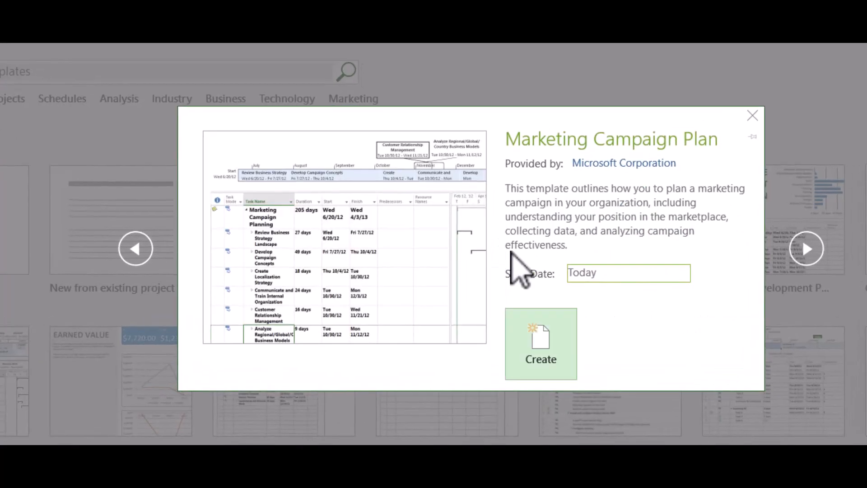
Enter the start date and create the project from the Marketing Campaign Plan template
type("20/14/2023")
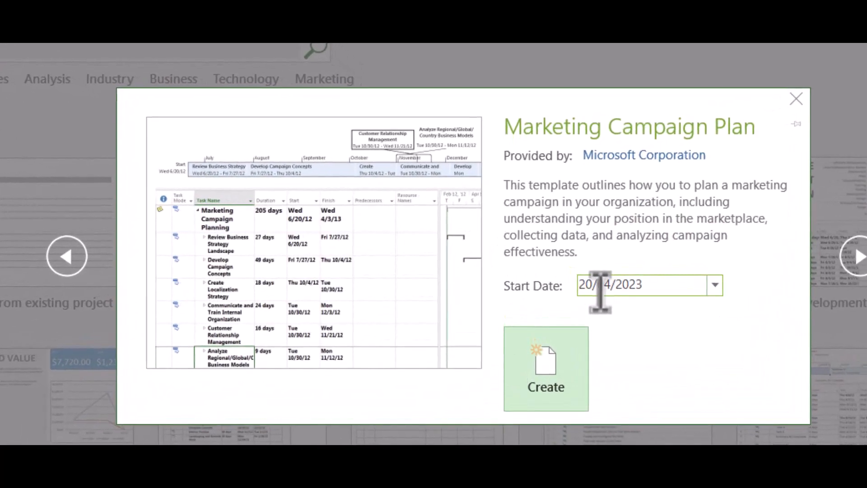
left_click(546, 369)
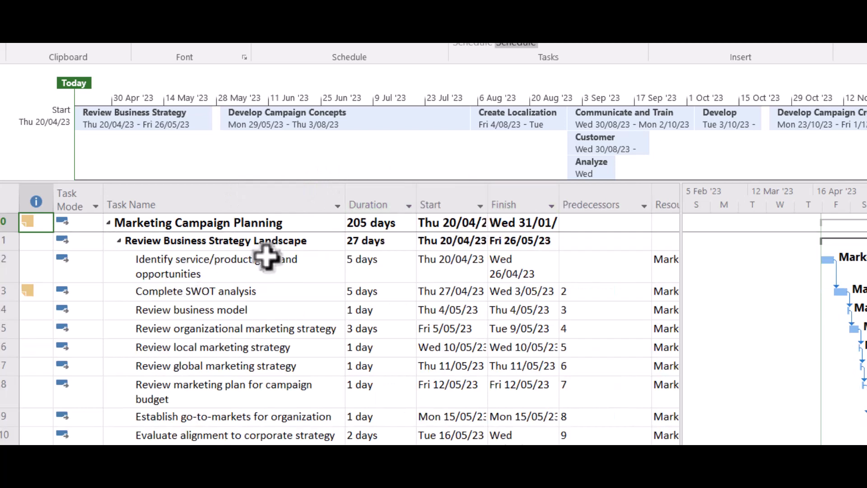
mouse_move(680, 205)
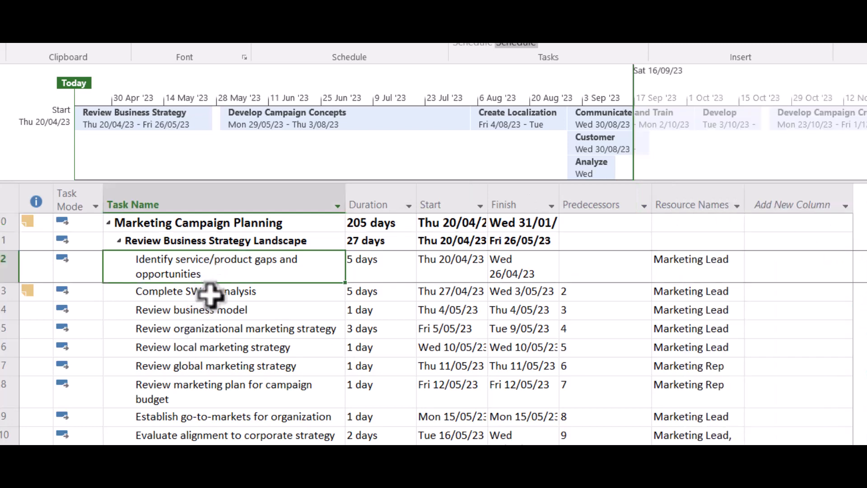
left_click(216, 241)
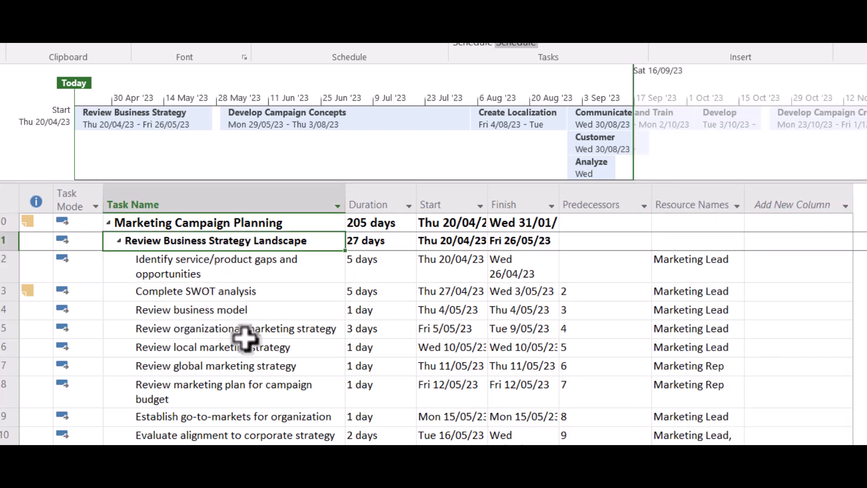
mouse_move(662, 291)
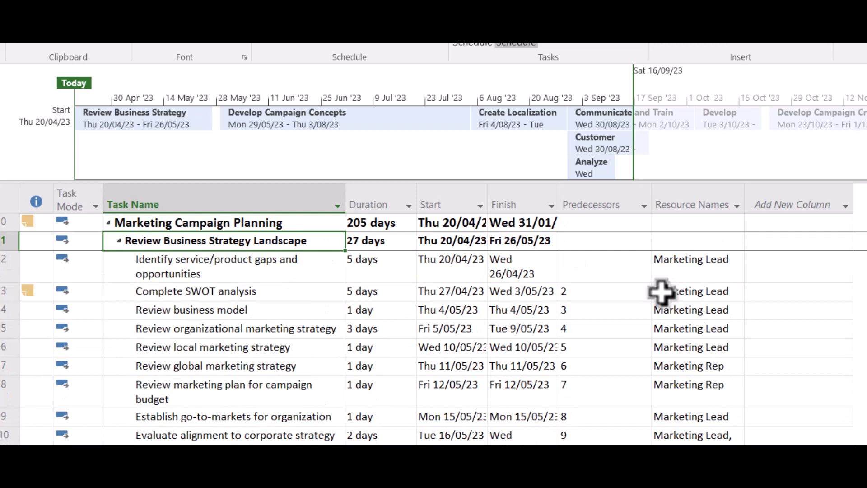
left_click(690, 328)
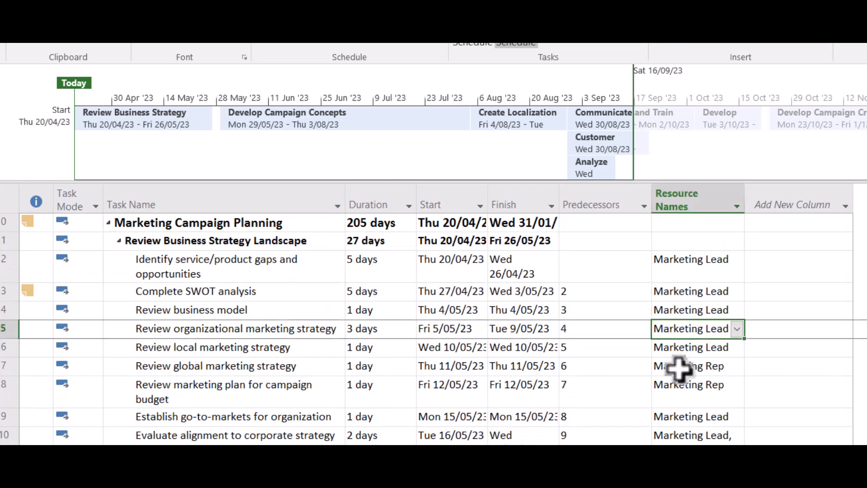
mouse_move(373, 282)
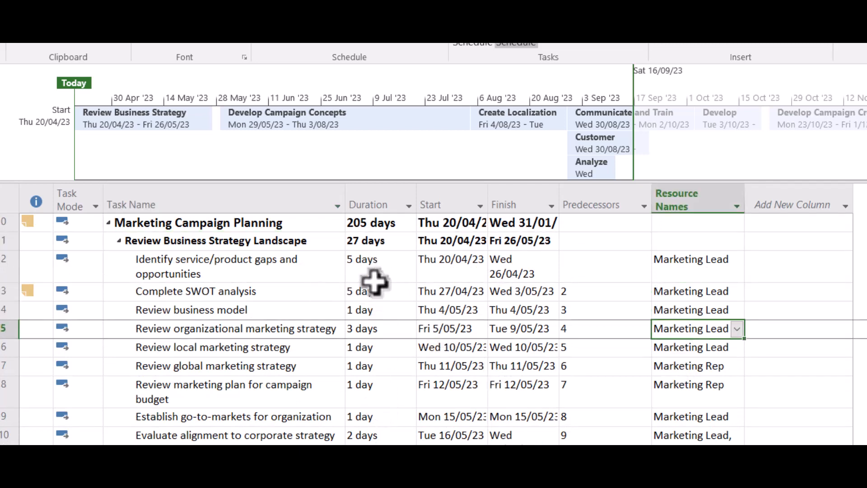
mouse_move(372, 343)
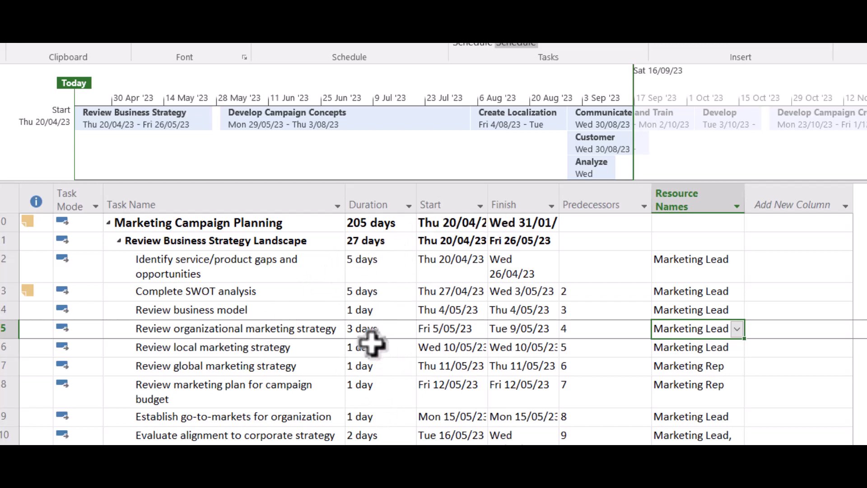
mouse_move(293, 379)
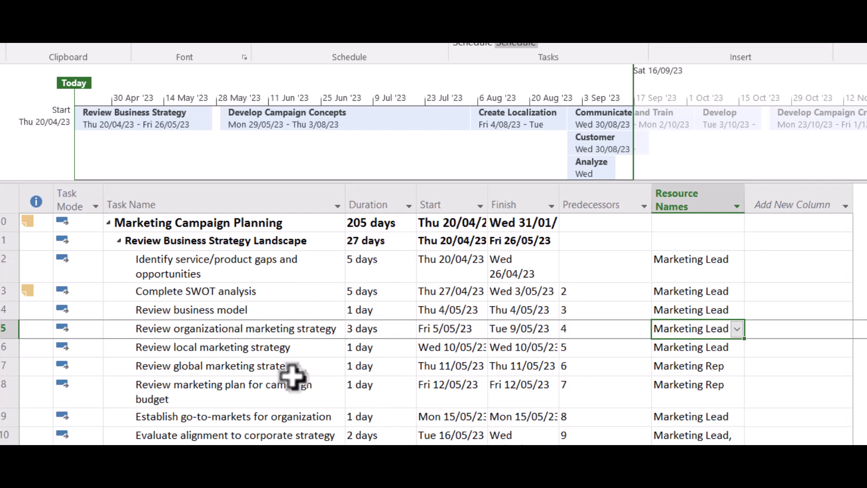
mouse_move(240, 352)
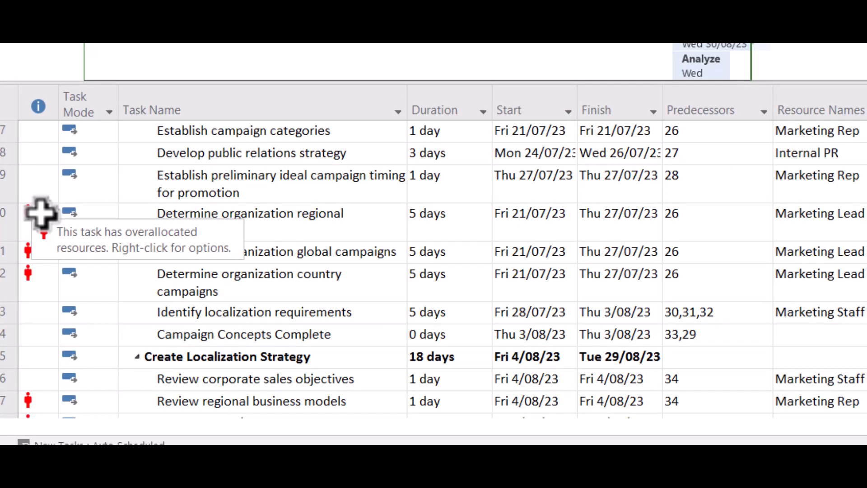
mouse_move(823, 227)
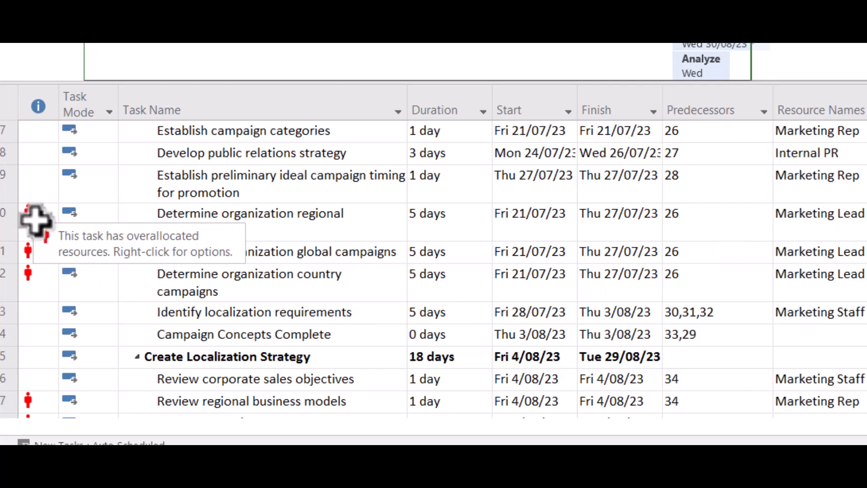
mouse_move(38, 215)
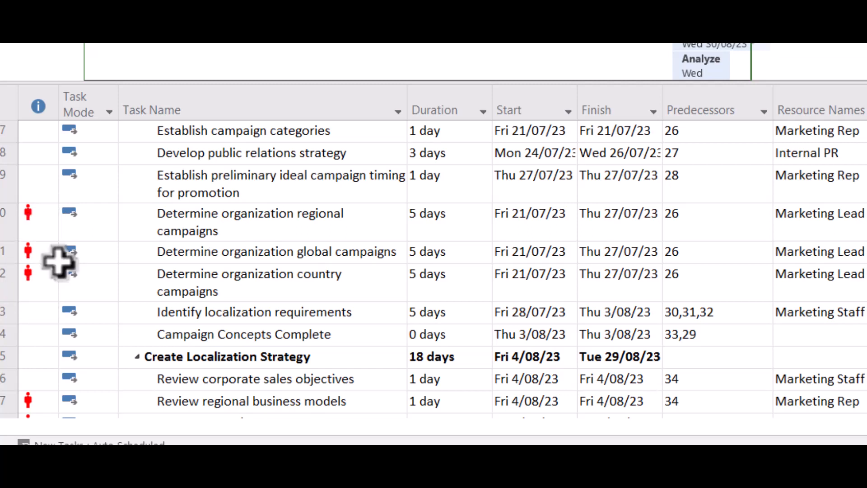
mouse_move(300, 230)
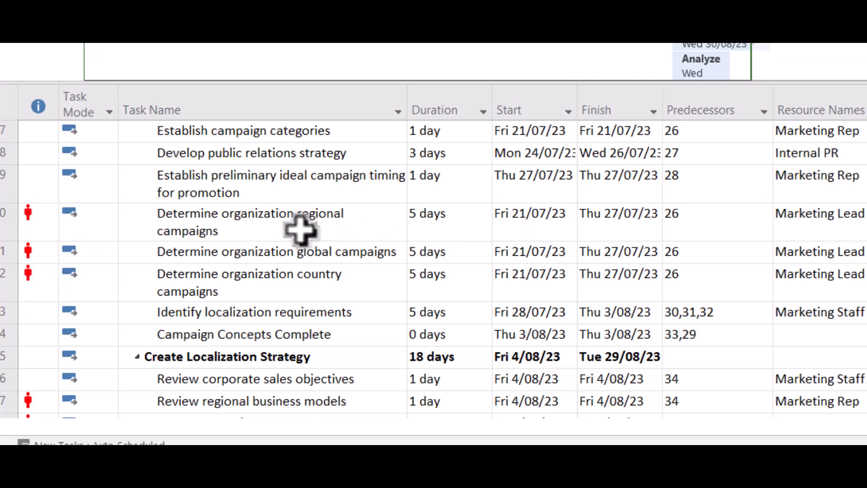
mouse_move(326, 280)
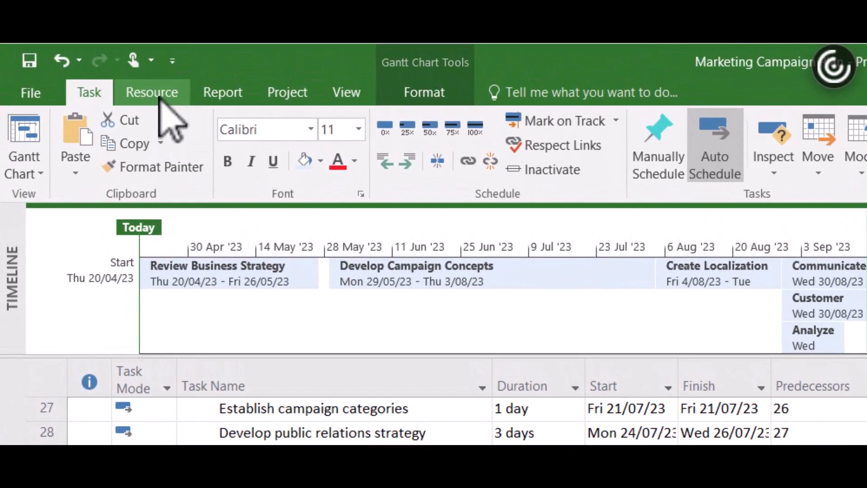
Show the Resource ribbon with the Assignments and Level groups
left_click(152, 92)
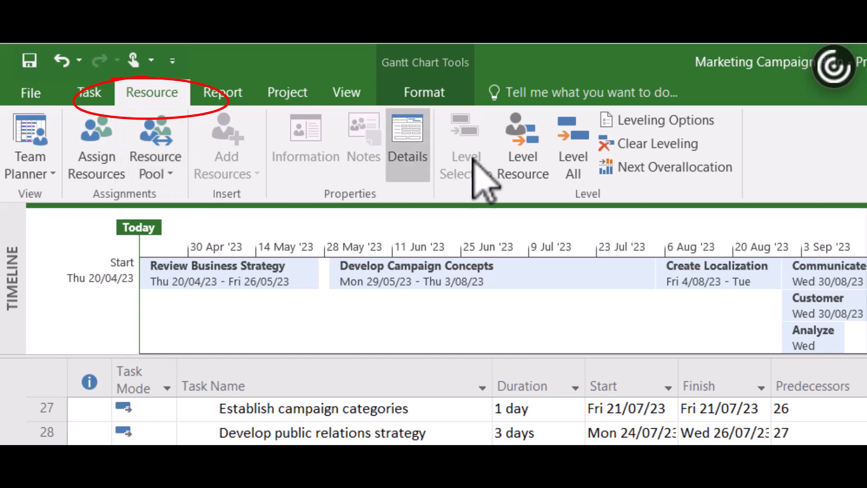
mouse_move(472, 182)
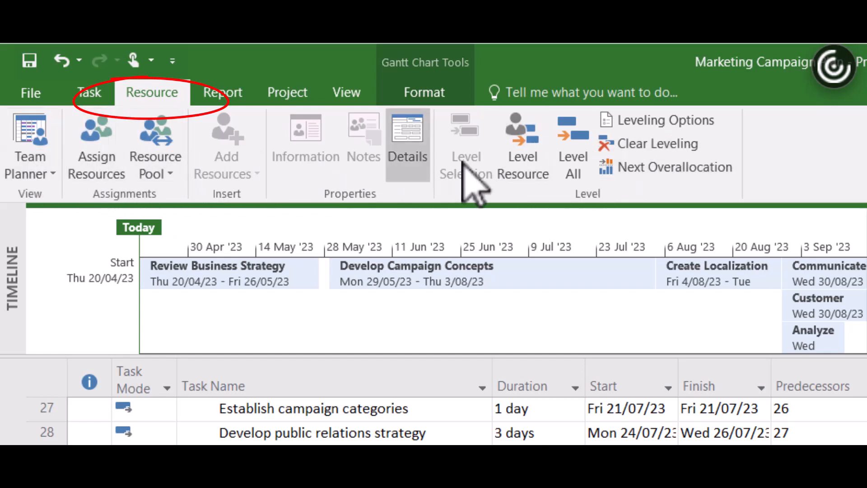
mouse_move(522, 143)
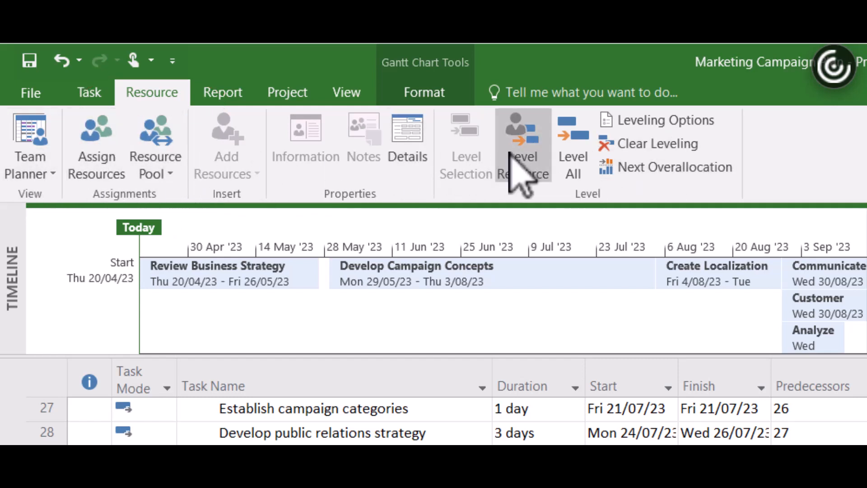
mouse_move(523, 143)
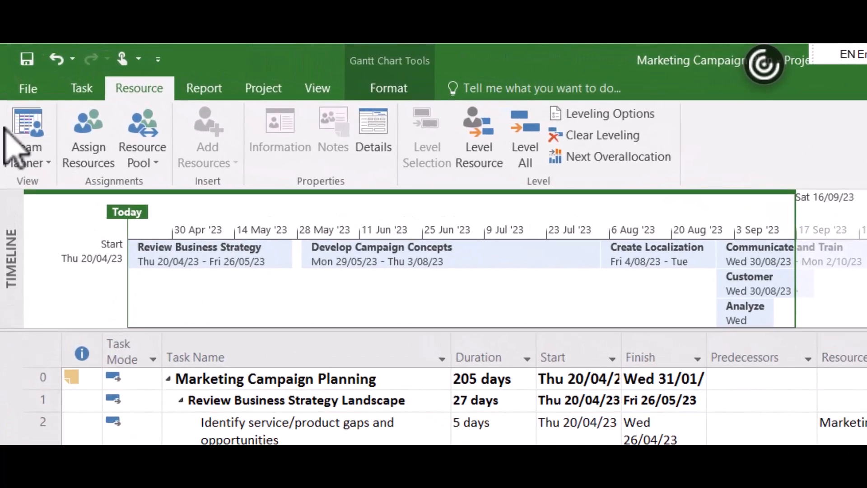
Create a new Blank Project from File > New
left_click(28, 87)
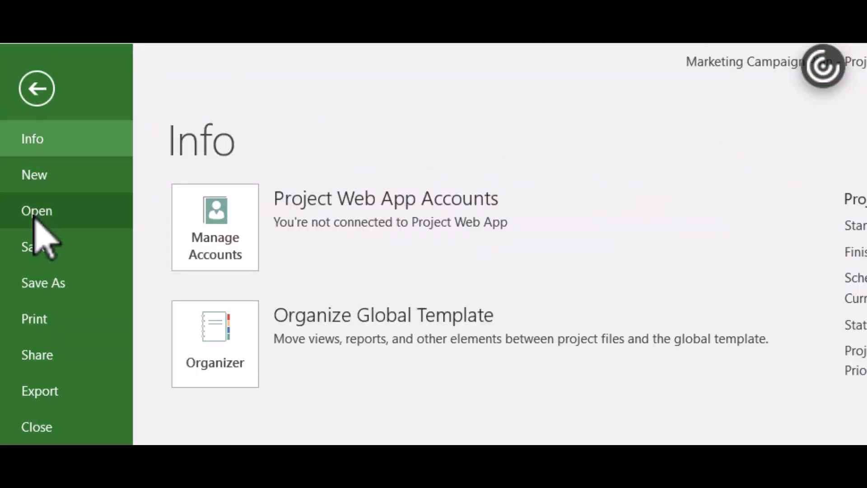
left_click(35, 174)
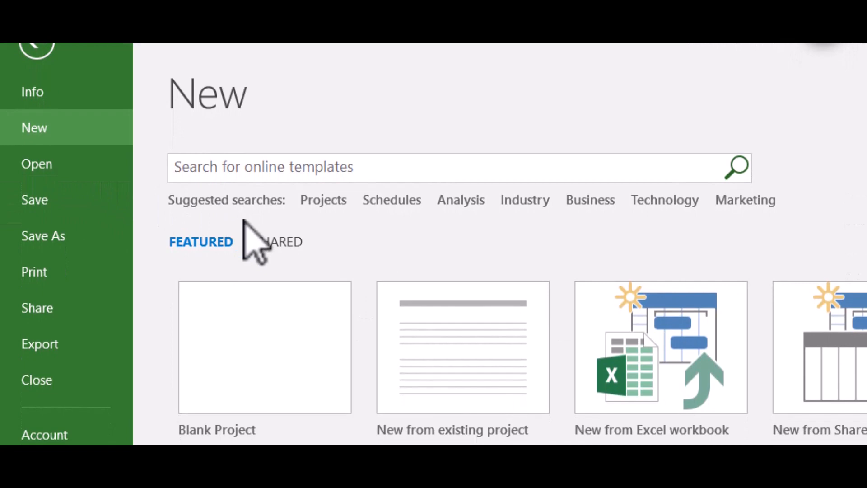
scroll("down", 3)
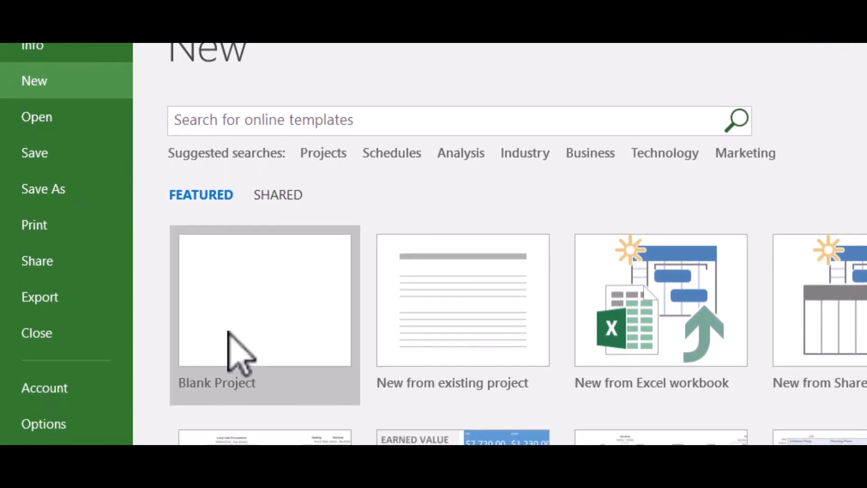
left_click(265, 300)
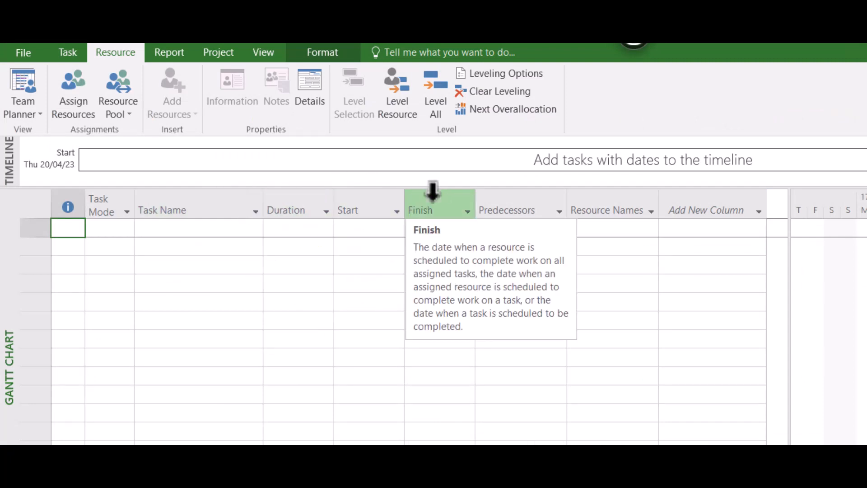
mouse_move(464, 261)
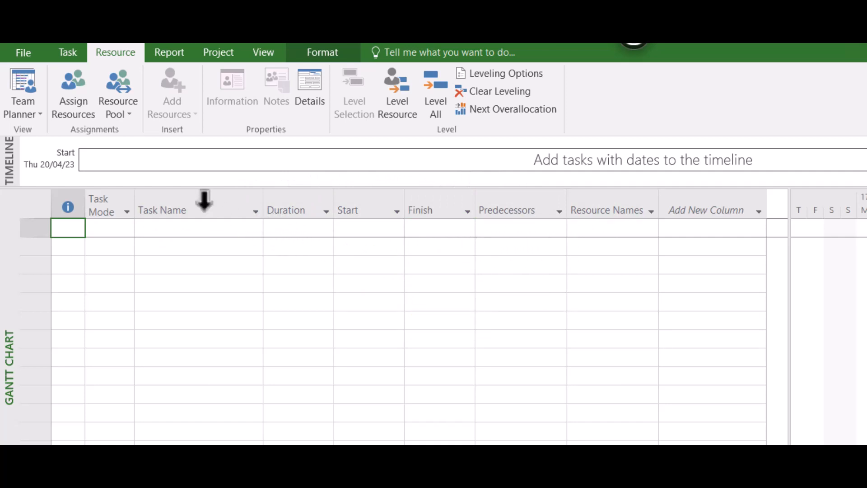
mouse_move(162, 210)
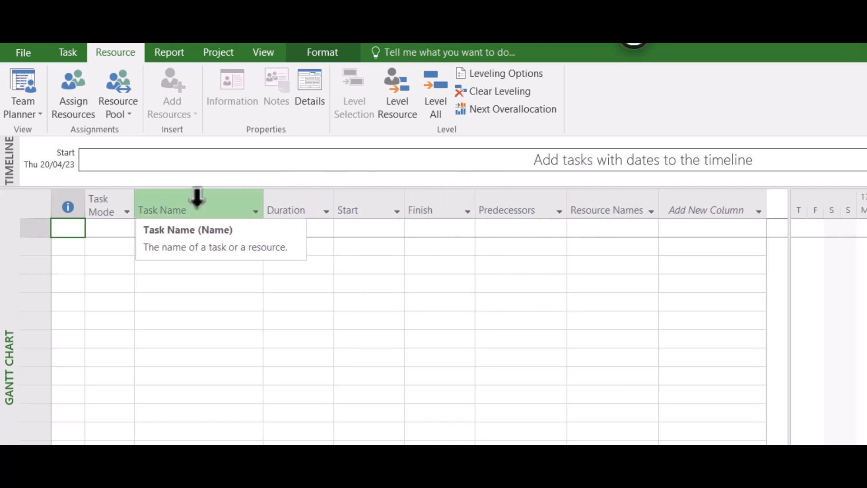
mouse_move(297, 203)
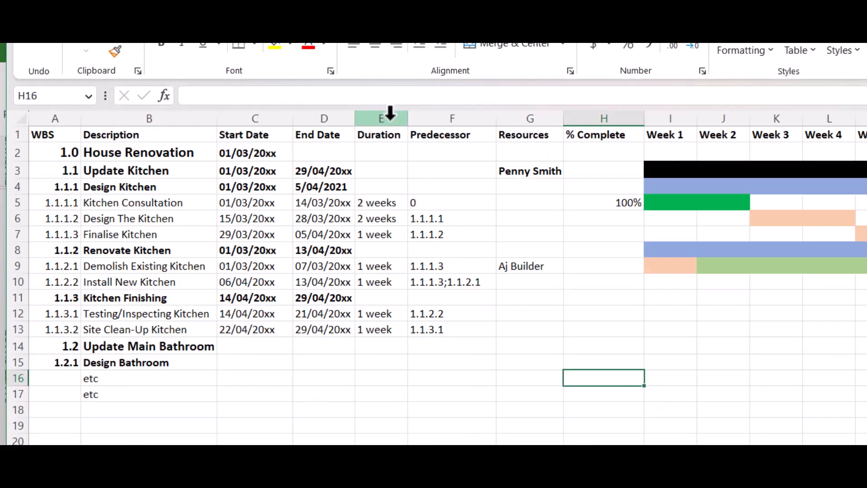
Insert the copied Duration column before Start Date and edit Design Kitchen's start date to 1/03/2021
right_click(382, 118)
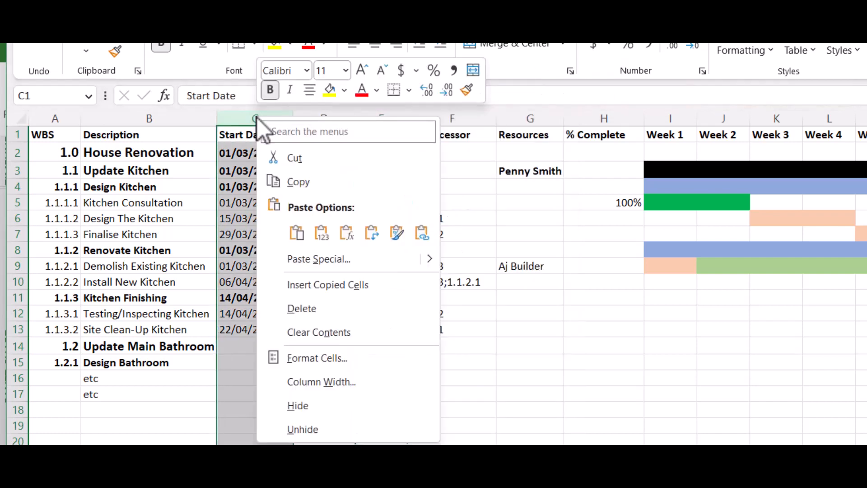
left_click(327, 284)
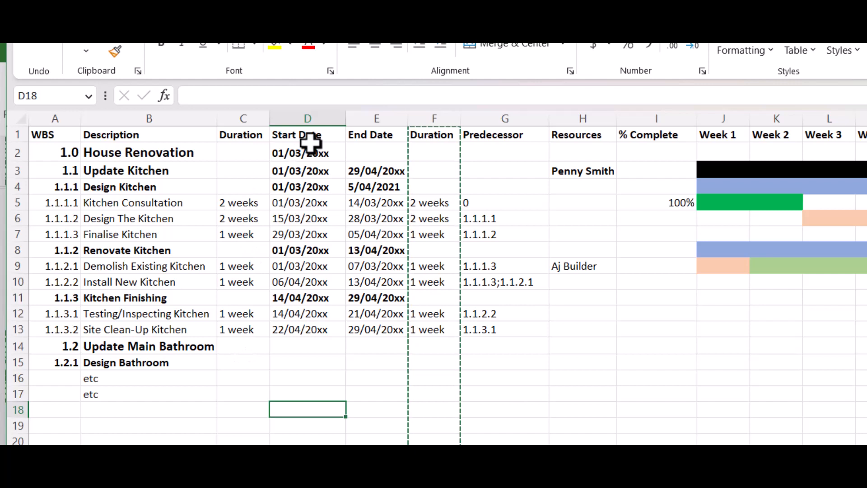
left_click(307, 153)
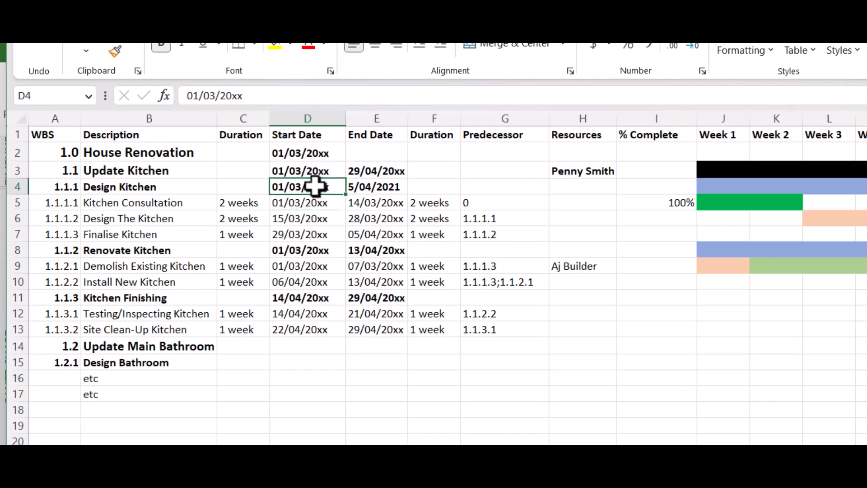
double_click(307, 186)
type("21")
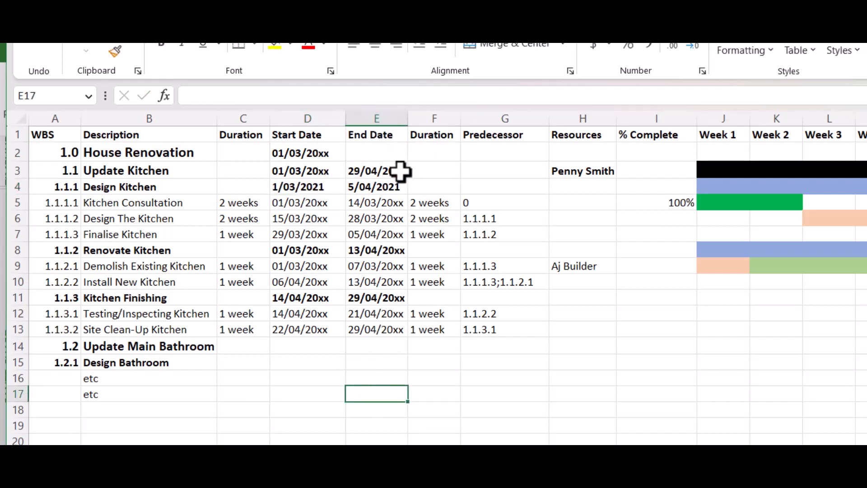
mouse_move(120, 151)
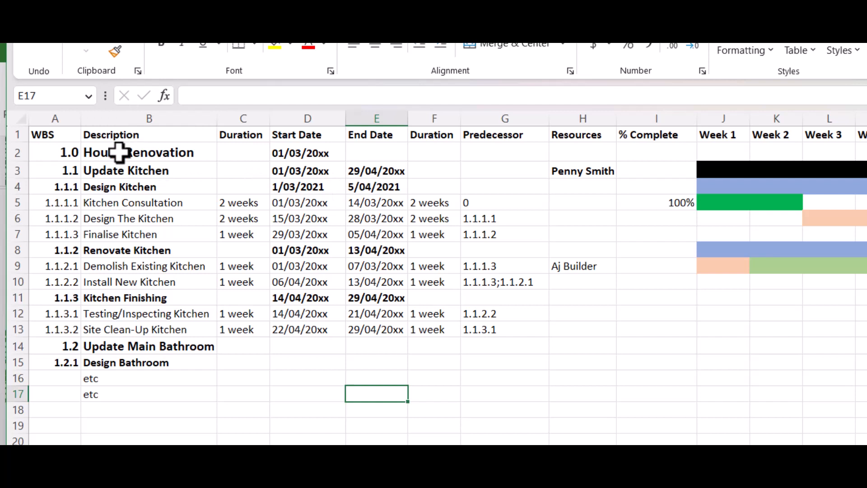
Select the renovation task range in Excel to copy into Project
left_click_drag(138, 151, 376, 234)
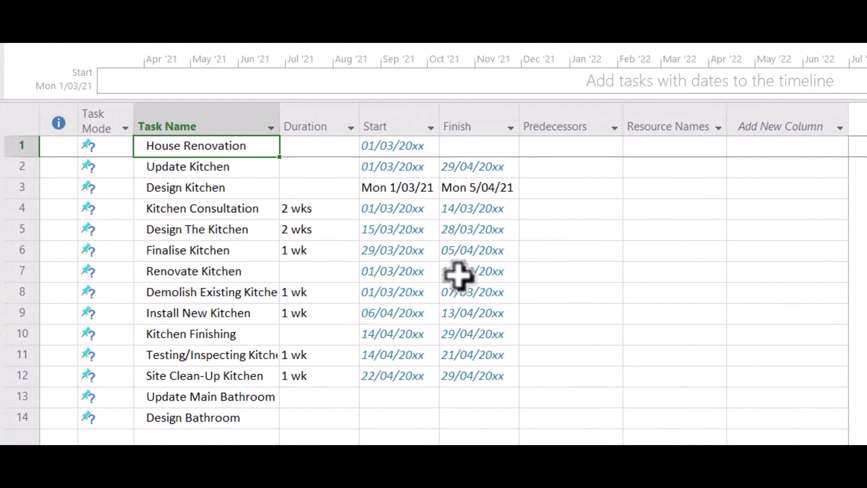
Check Kitchen Consultation's start date and Design Kitchen's finish date in the pasted schedule
left_click(391, 209)
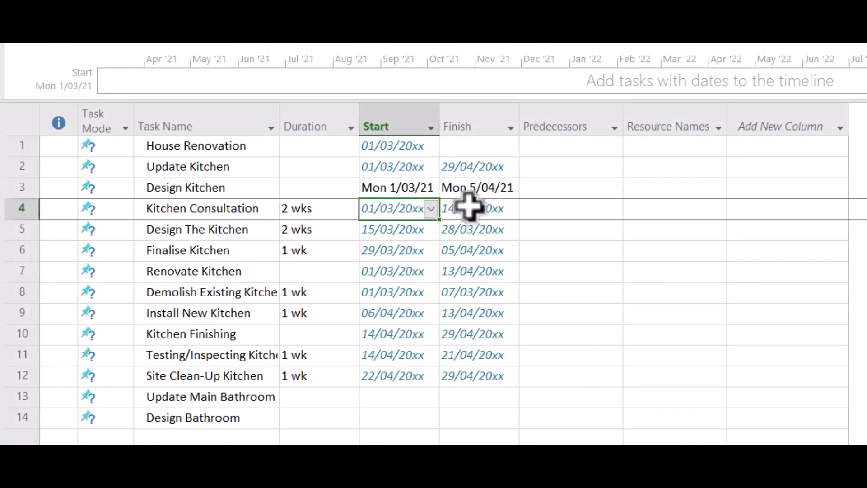
left_click(476, 187)
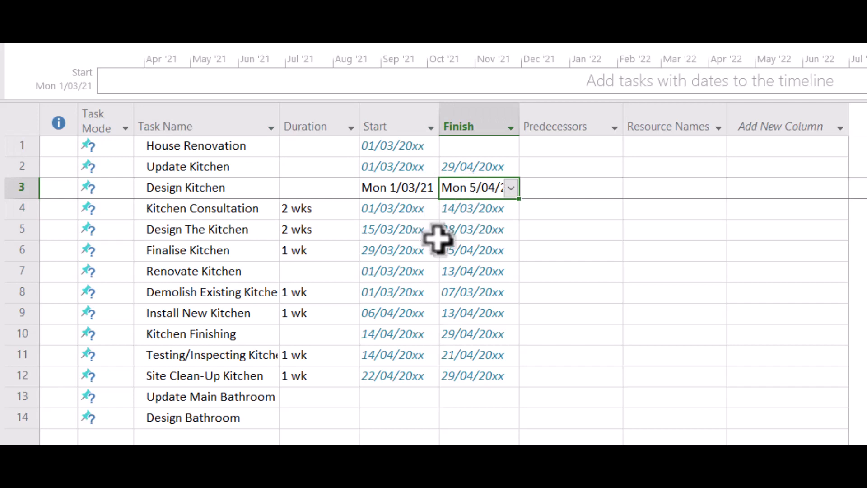
mouse_move(434, 274)
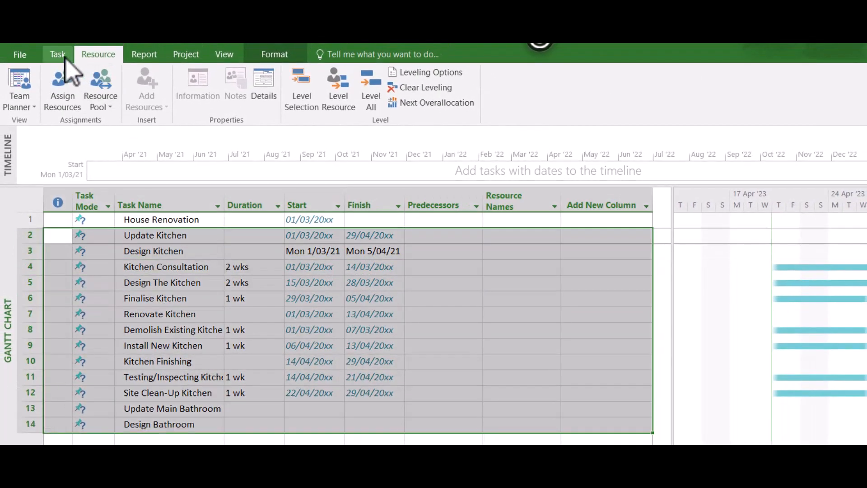
Indent the kitchen finishing steps under Kitchen Finishing and widen the Task Name column
left_click(57, 54)
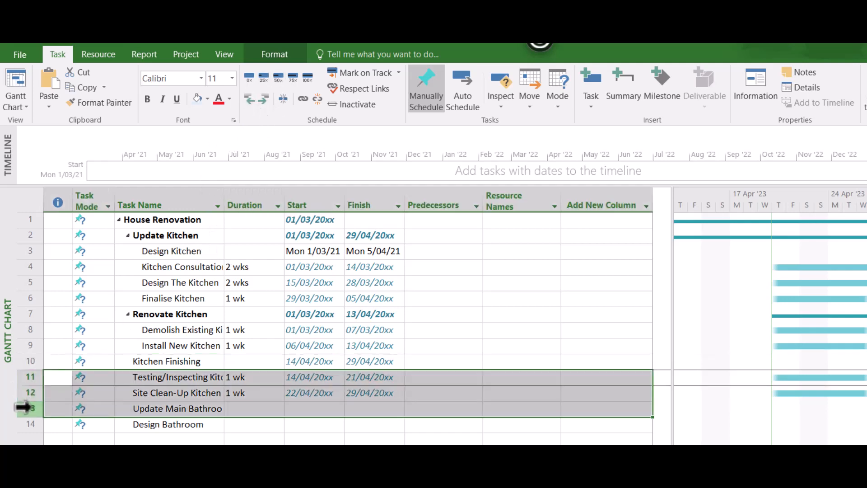
mouse_move(263, 98)
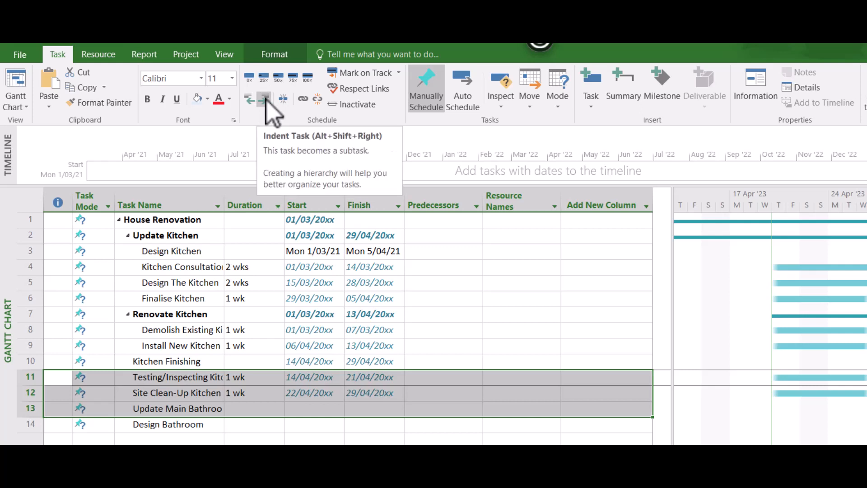
left_click(264, 99)
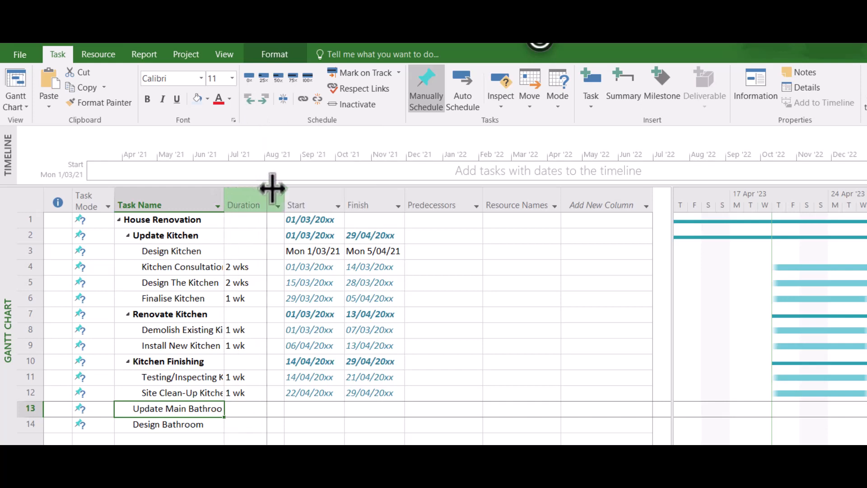
left_click_drag(226, 205, 270, 205)
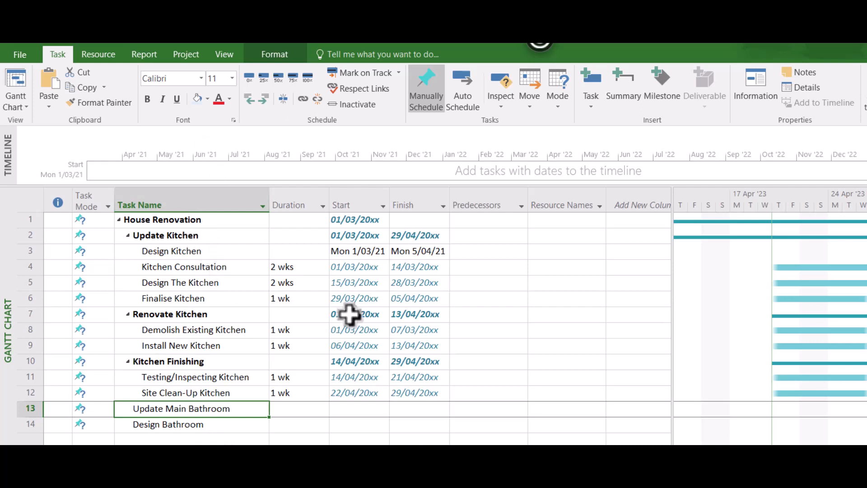
Set Design Kitchen's duration to 2 days, then review Finalise Kitchen's duration and predecessor fields
left_click(297, 250)
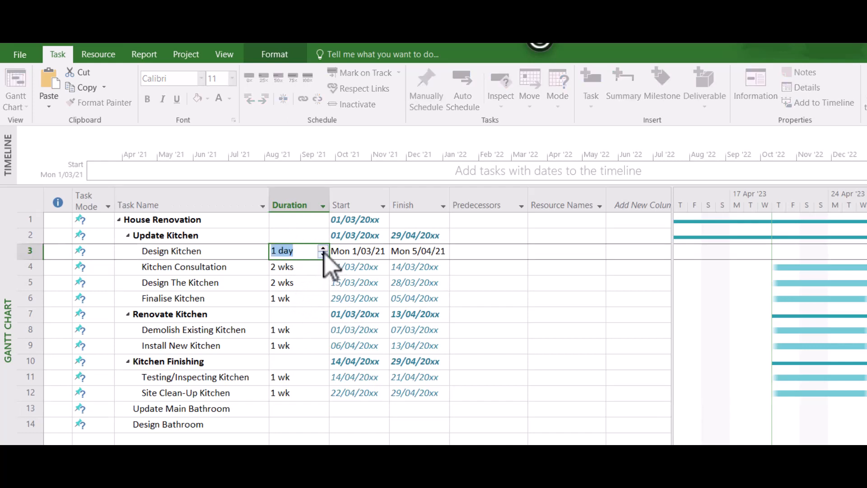
left_click(324, 248)
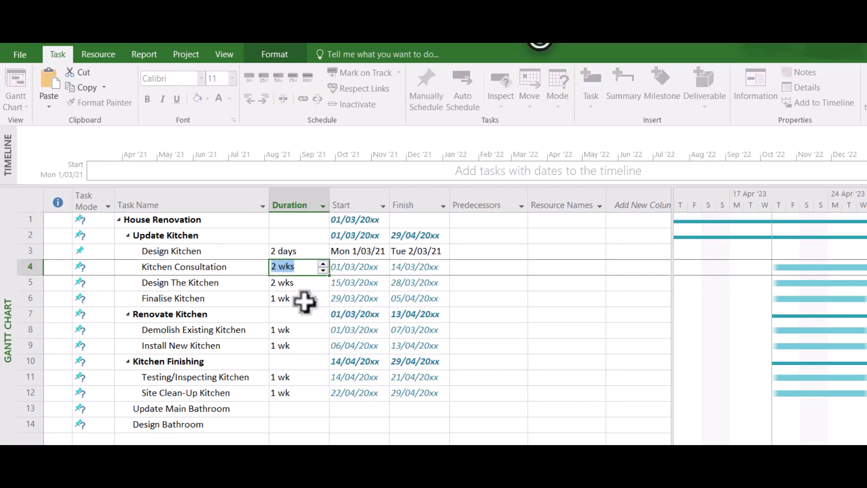
left_click(299, 298)
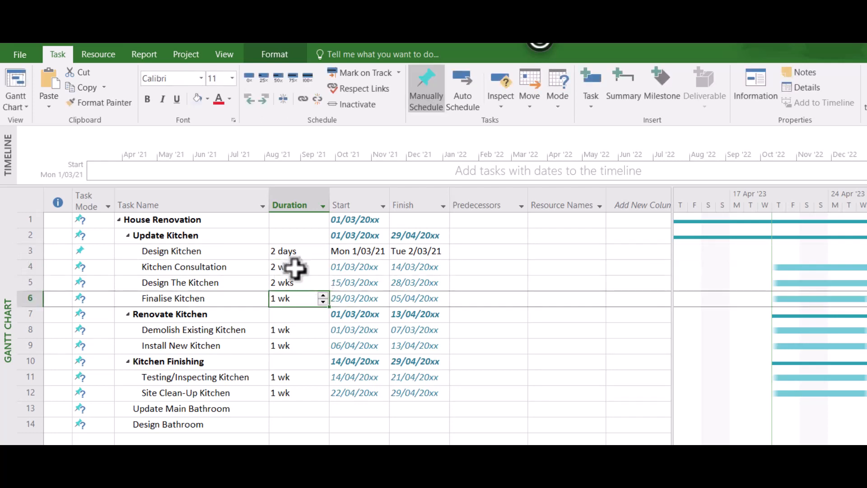
left_click(488, 267)
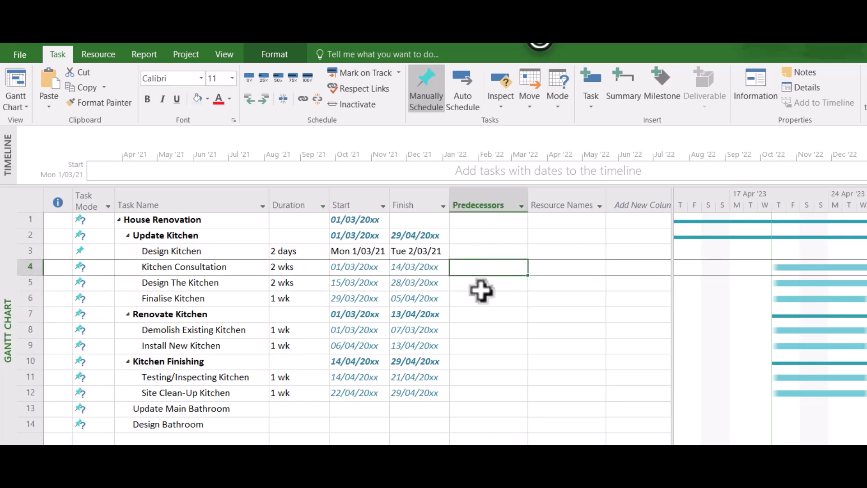
left_click(488, 330)
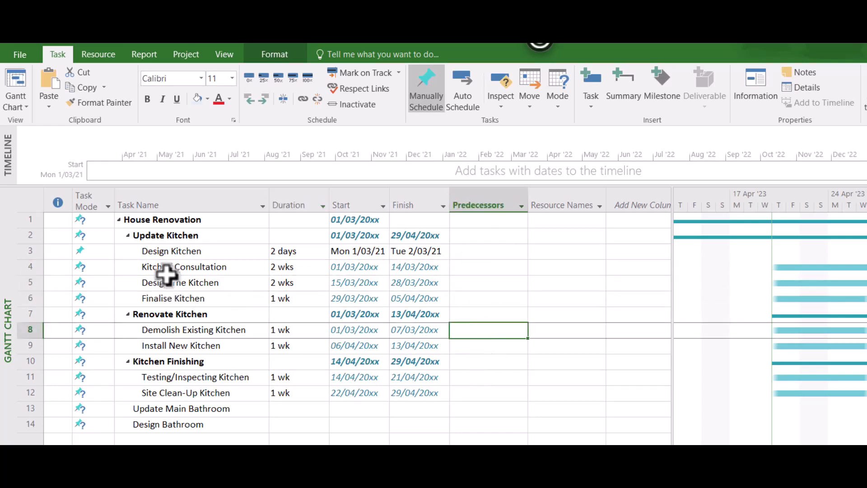
double_click(171, 250)
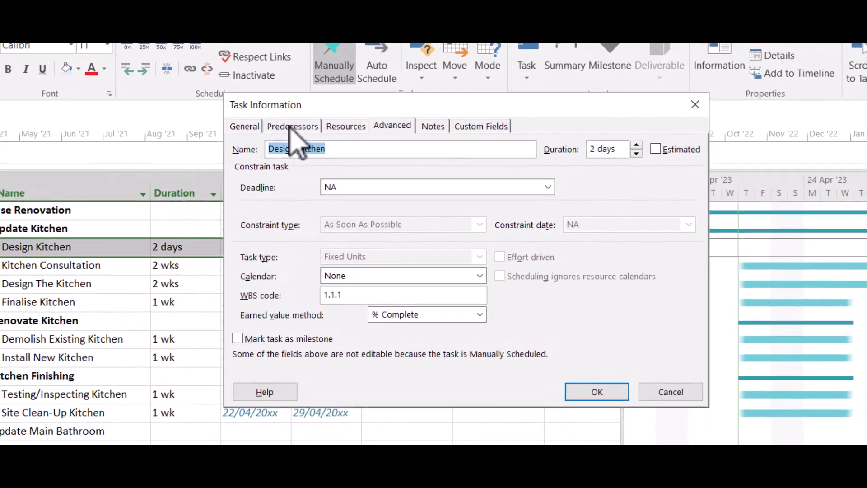
left_click(346, 126)
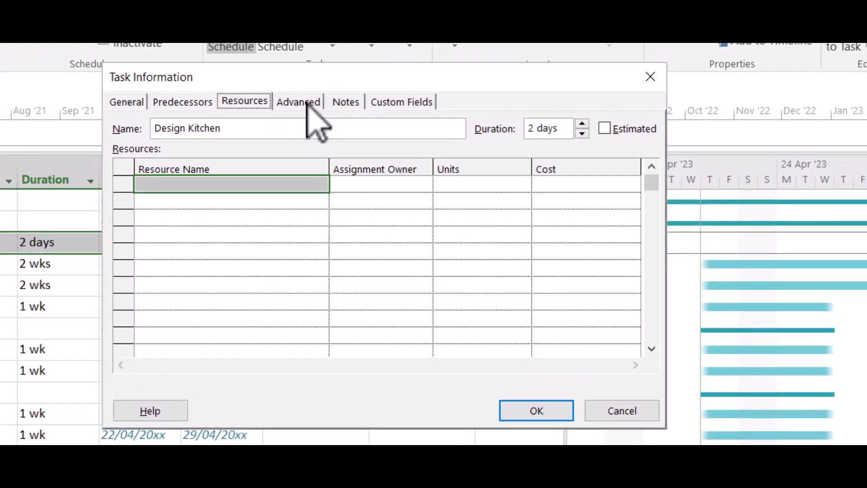
left_click(401, 101)
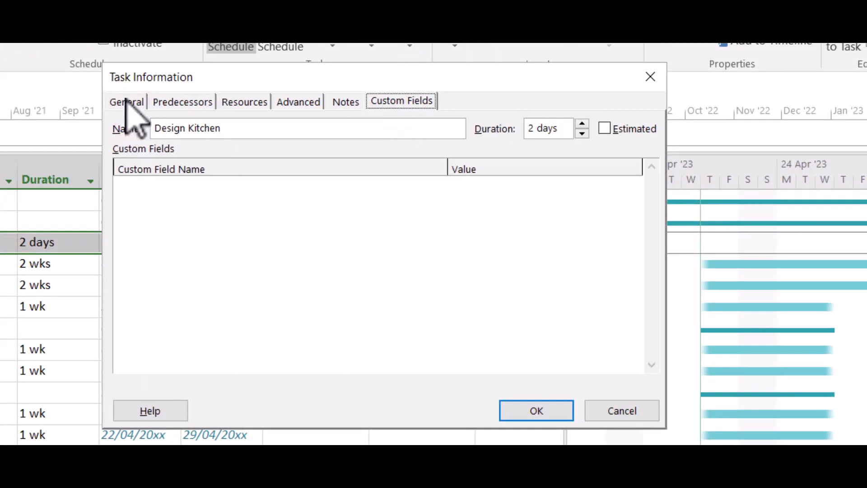
left_click(127, 101)
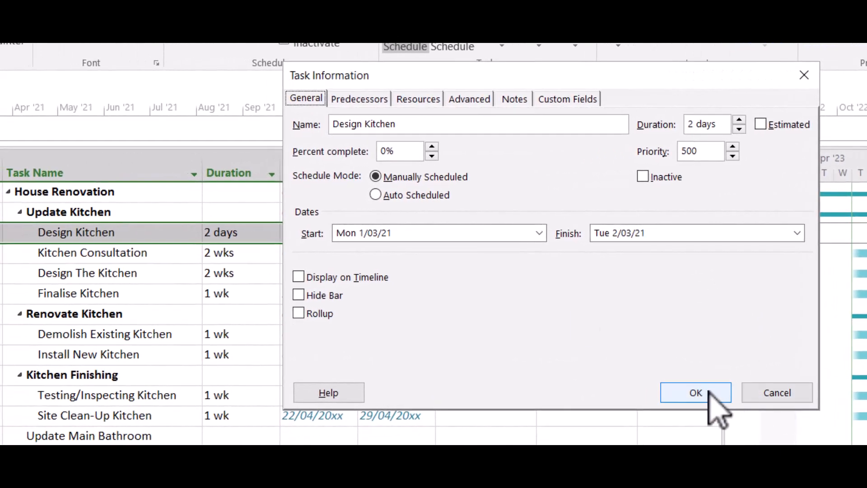
left_click(695, 392)
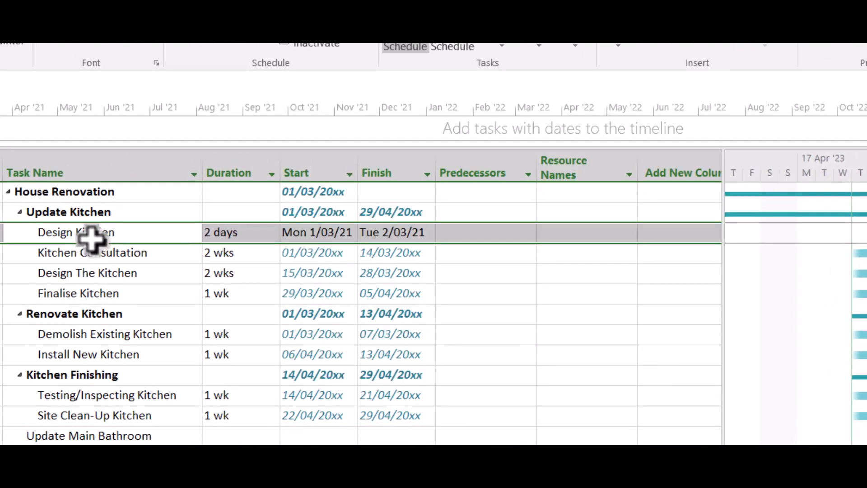